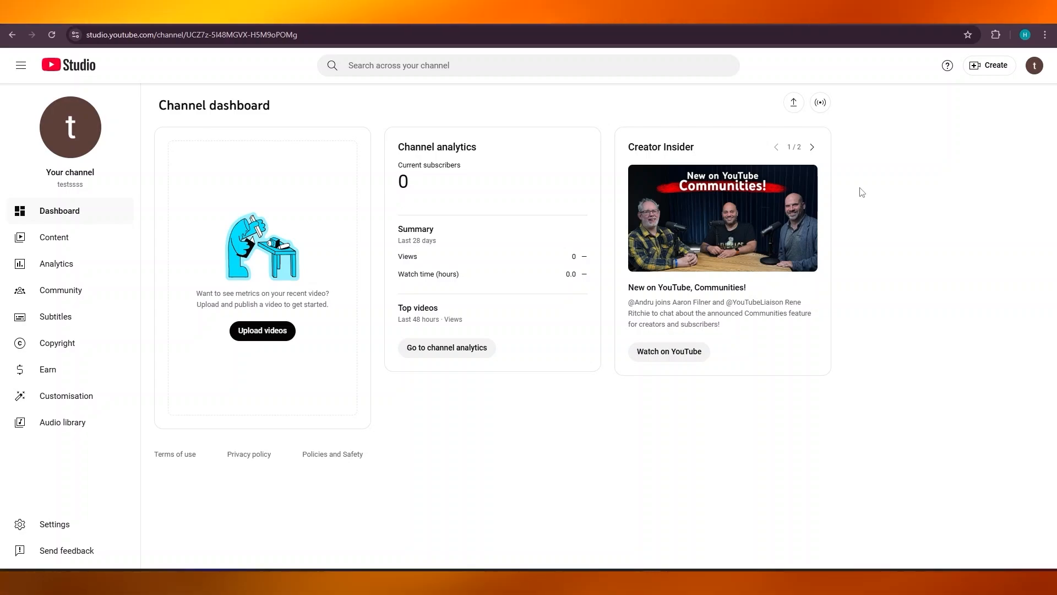
mouse_move(521, 116)
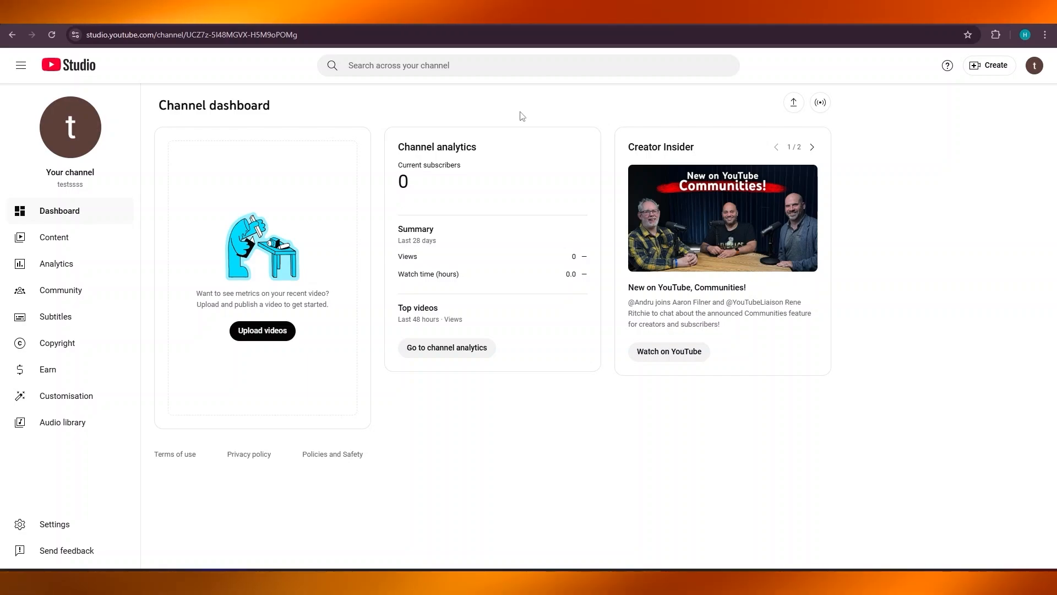
mouse_move(407, 381)
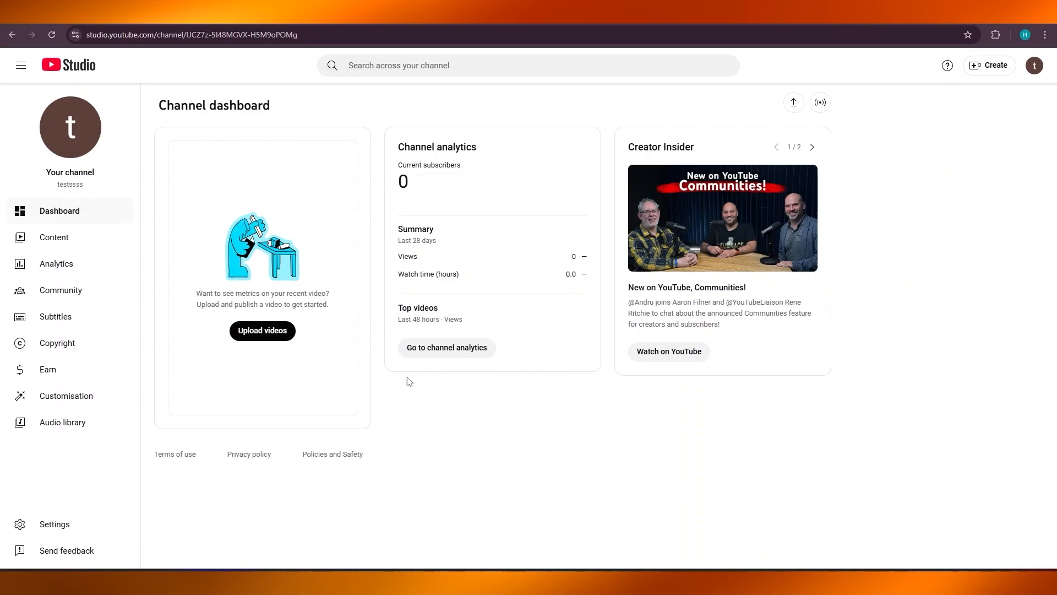
mouse_move(1035, 66)
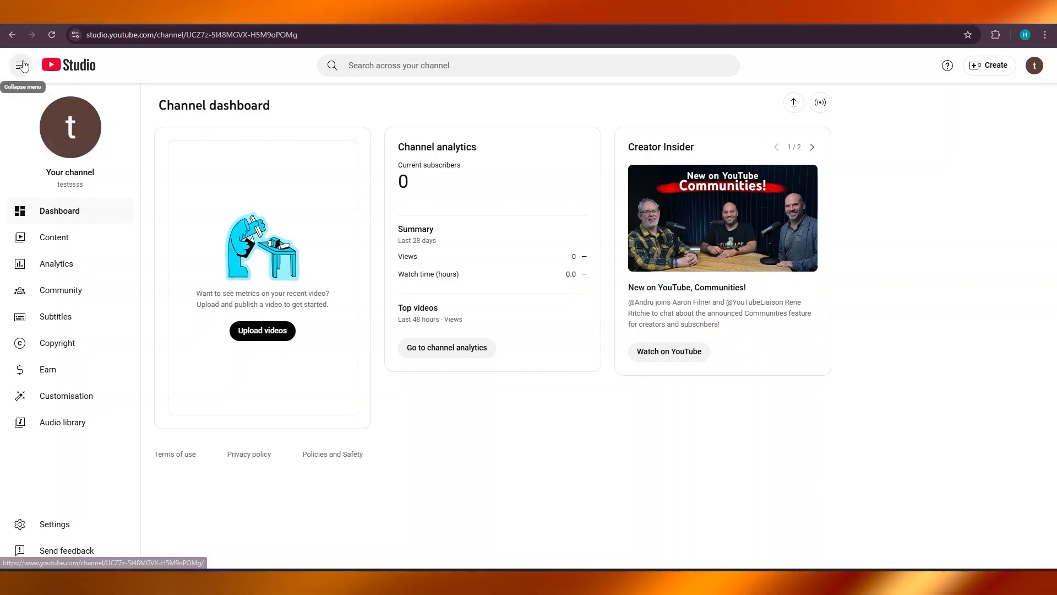
Step: Collapse the Studio side navigation to icons, widening the channel dashboard
left_click(20, 65)
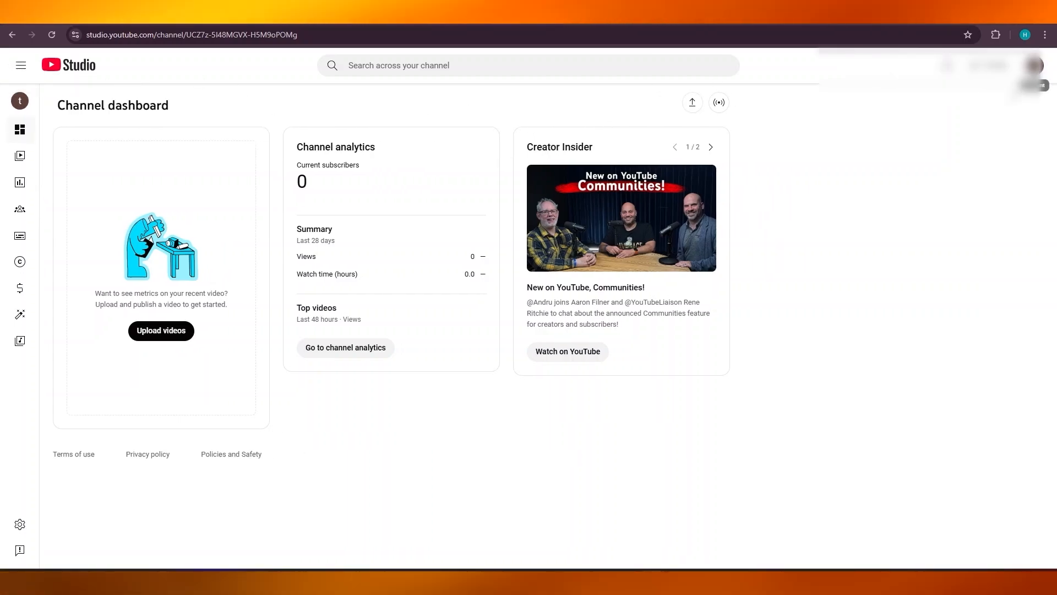
left_click(1034, 65)
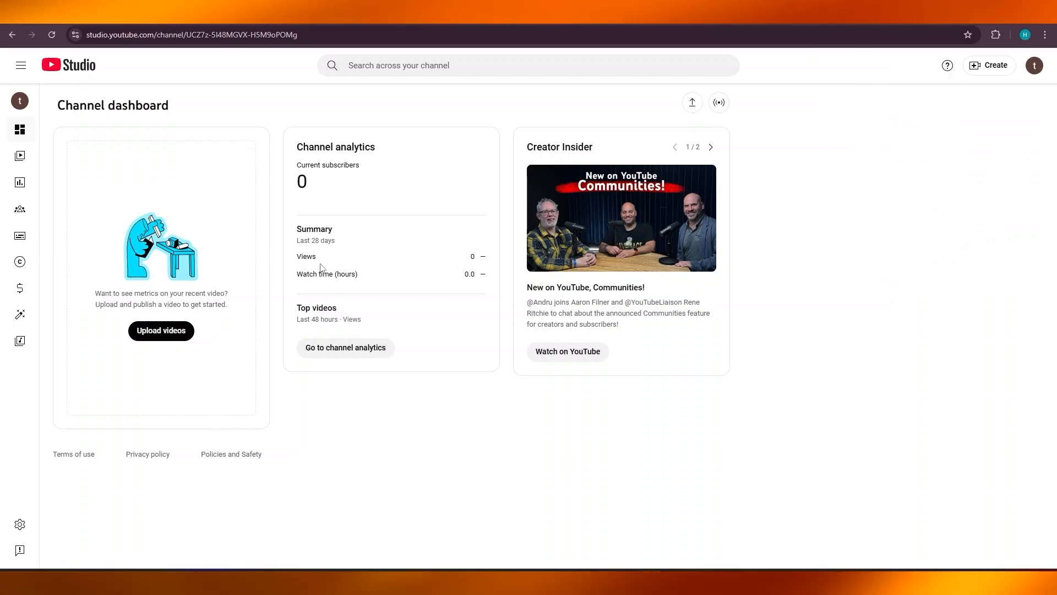
mouse_move(286, 236)
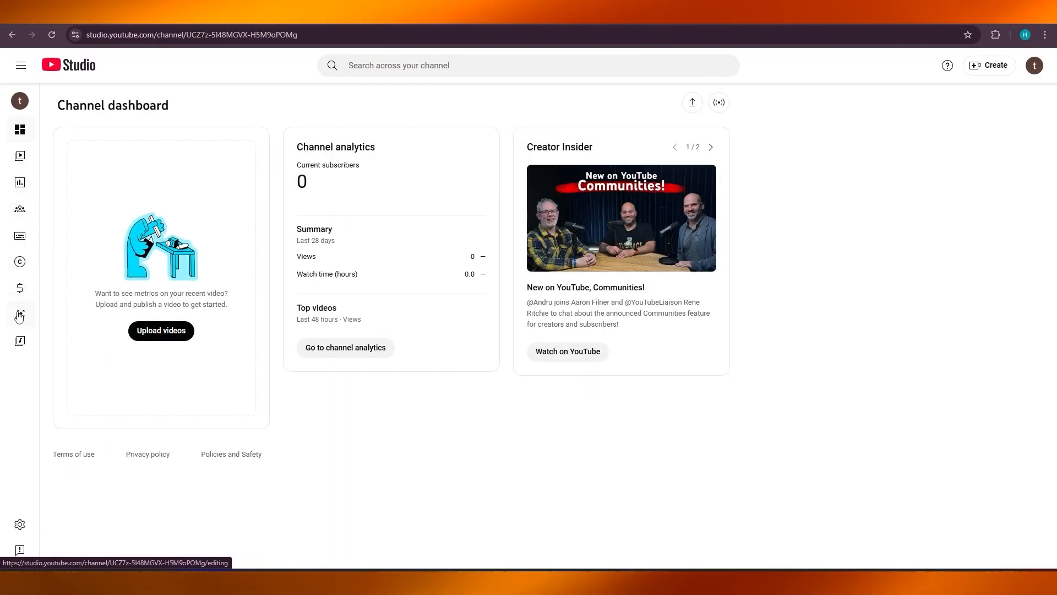
mouse_move(19, 525)
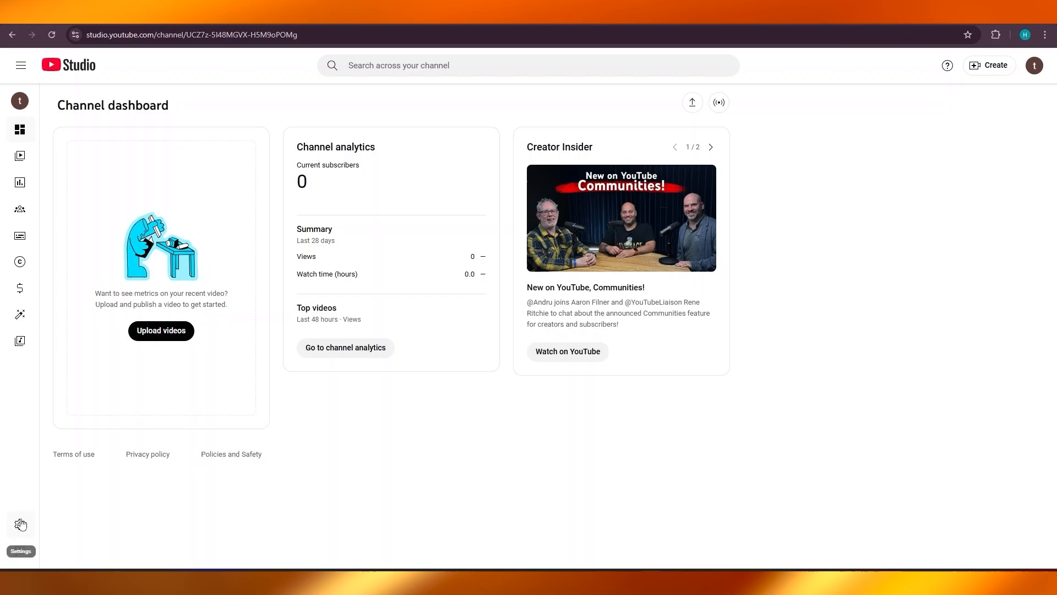
Step: Reach Settings > Channel > Advanced settings with the Made for Kids audience options
left_click(20, 524)
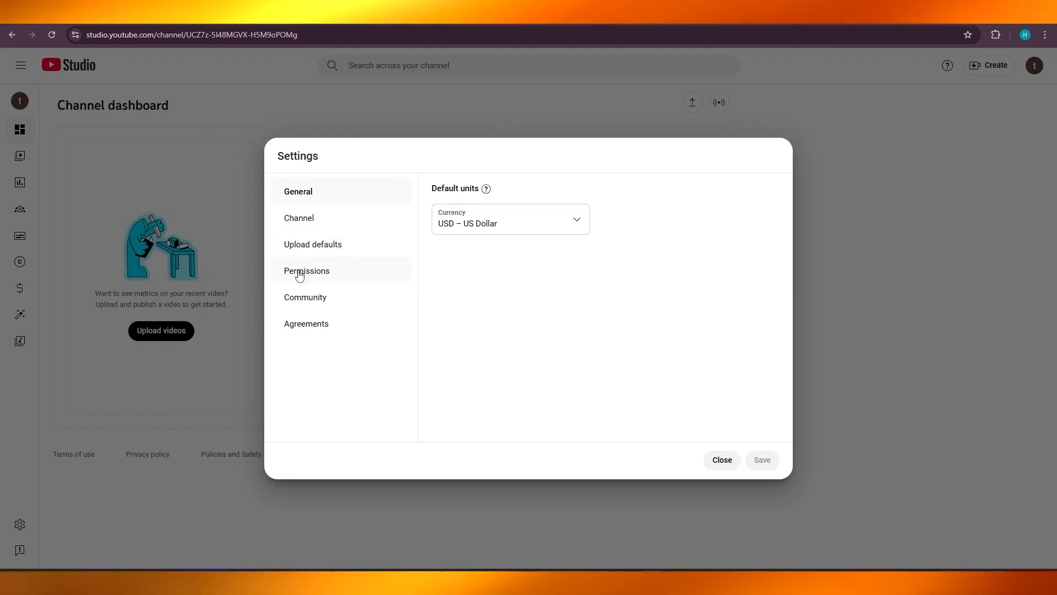
left_click(298, 217)
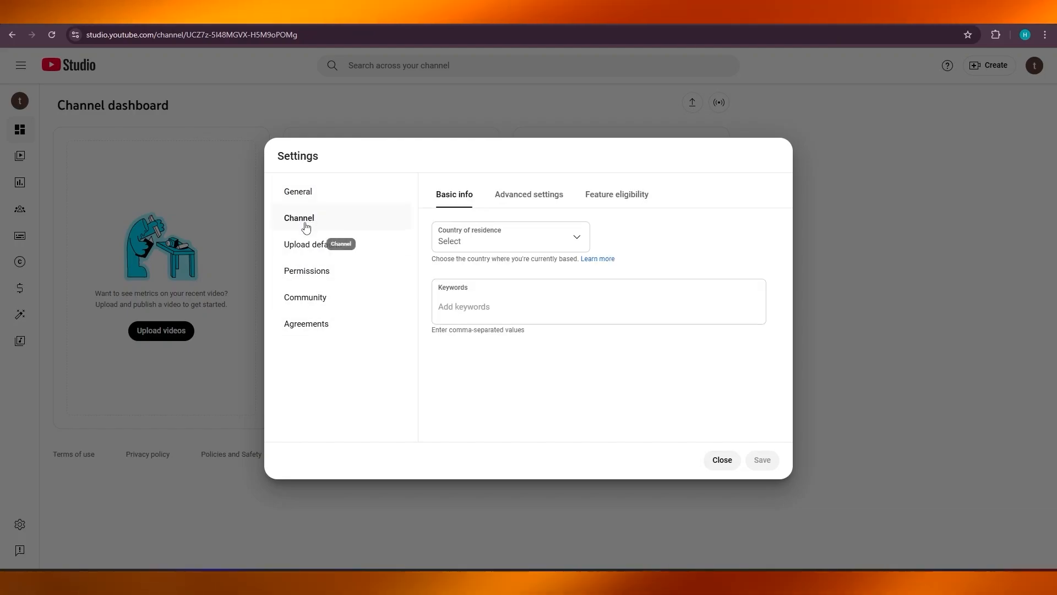
mouse_move(299, 236)
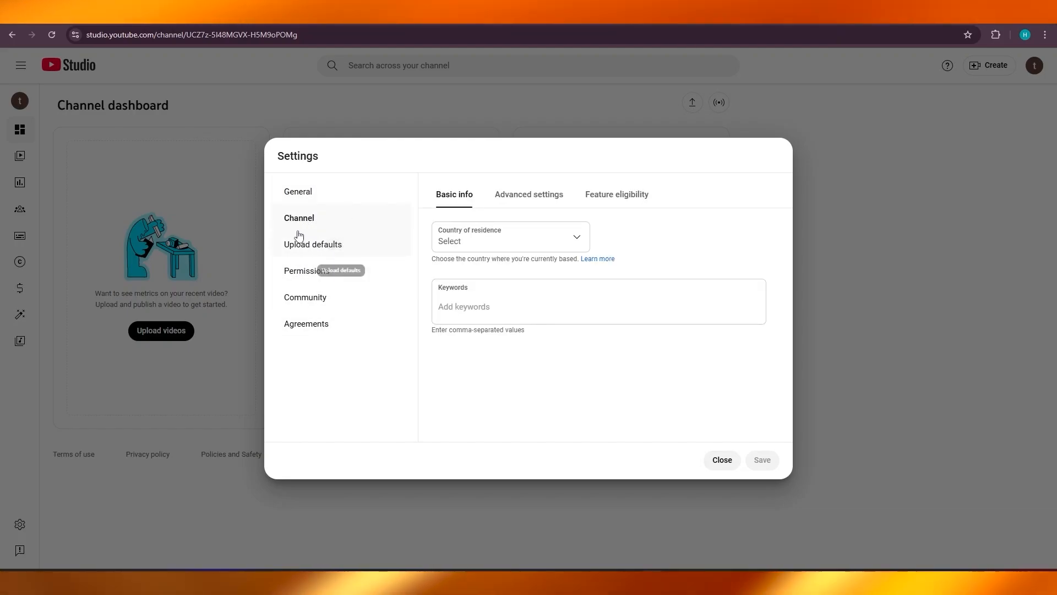
mouse_move(425, 260)
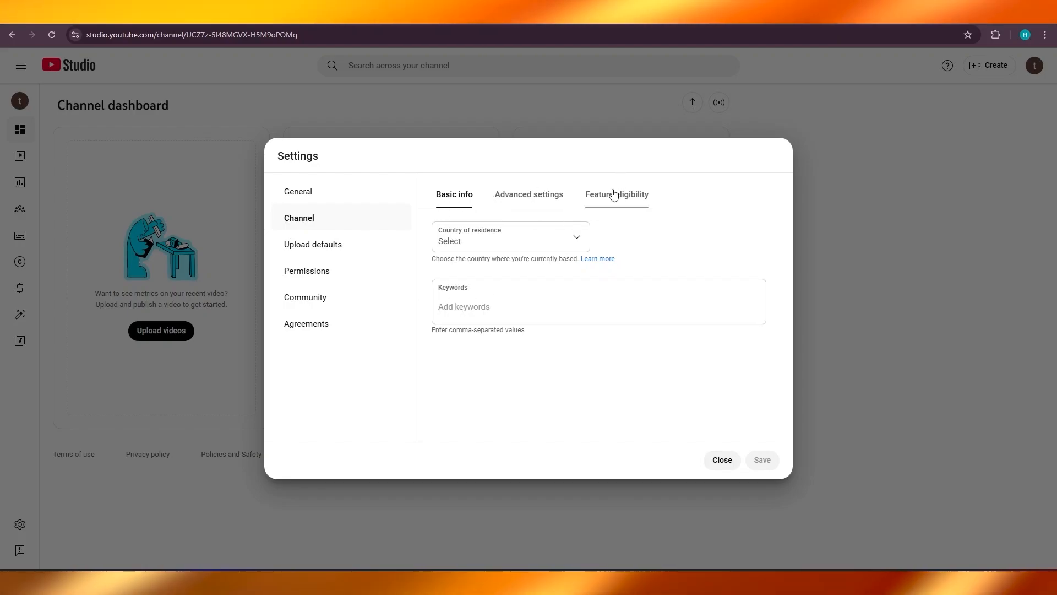
left_click(529, 194)
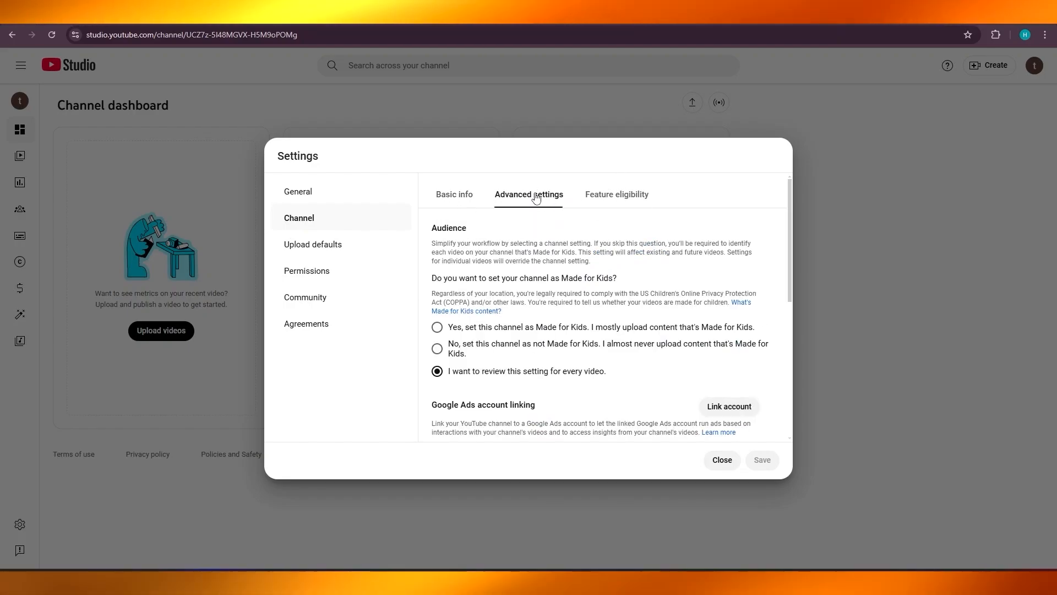
Step: Follow Manage YouTube account under Other settings to the YouTube account page
scroll("down", 3)
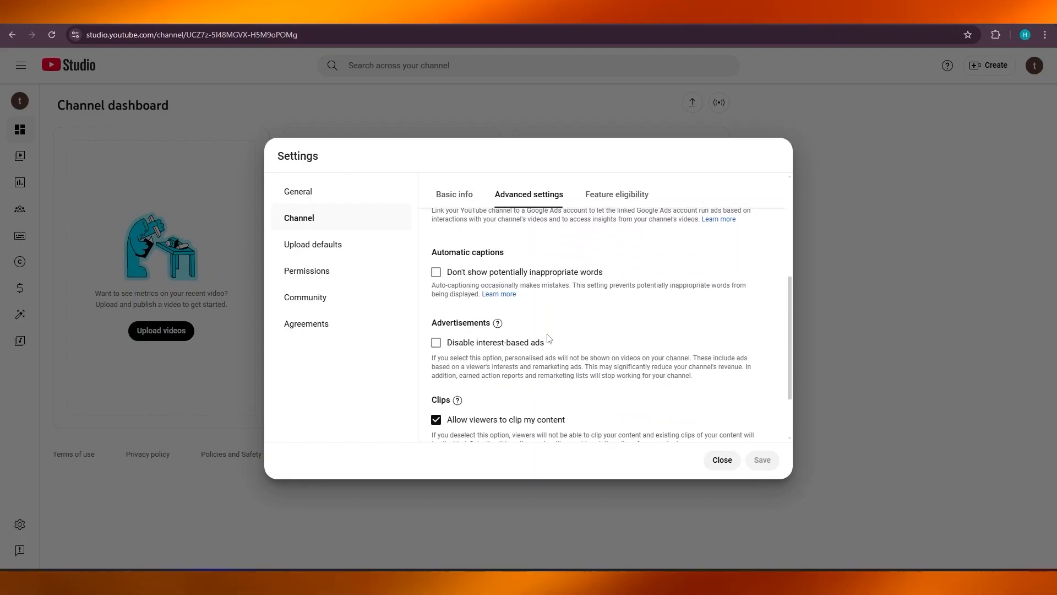
scroll("down", 3)
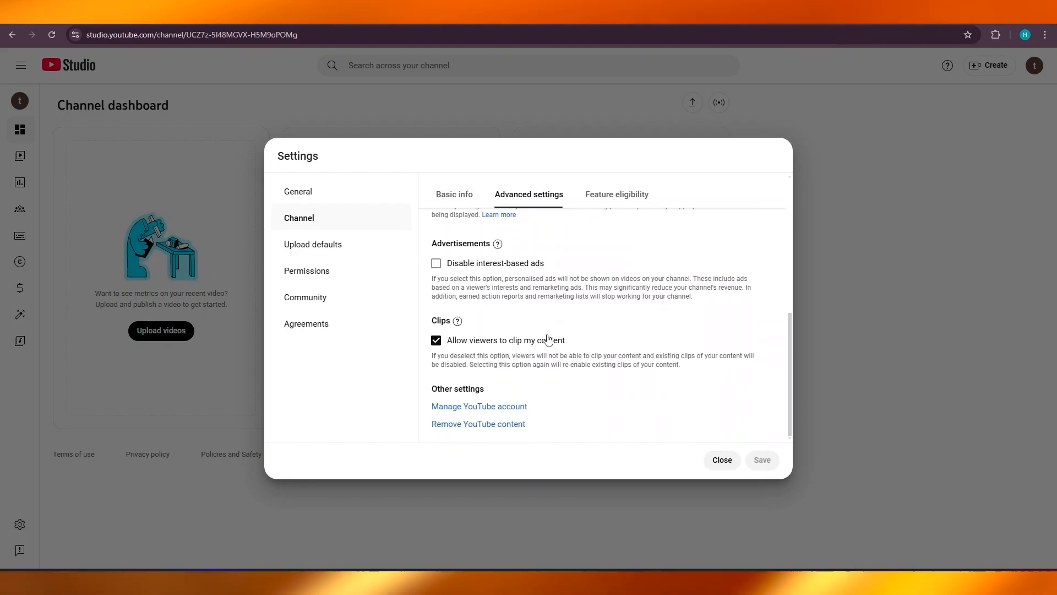
mouse_move(436, 412)
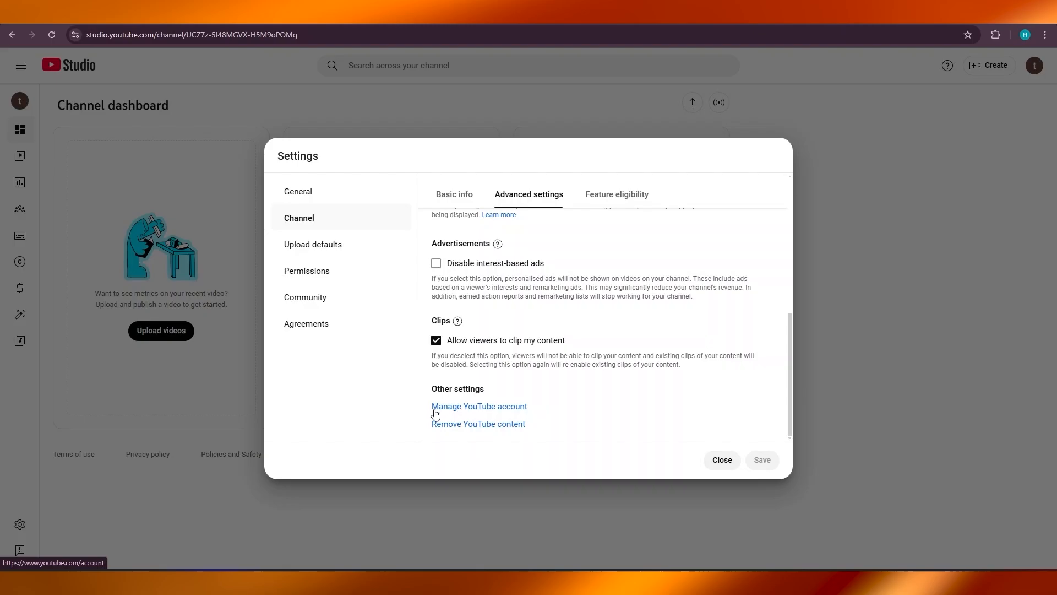
mouse_move(467, 412)
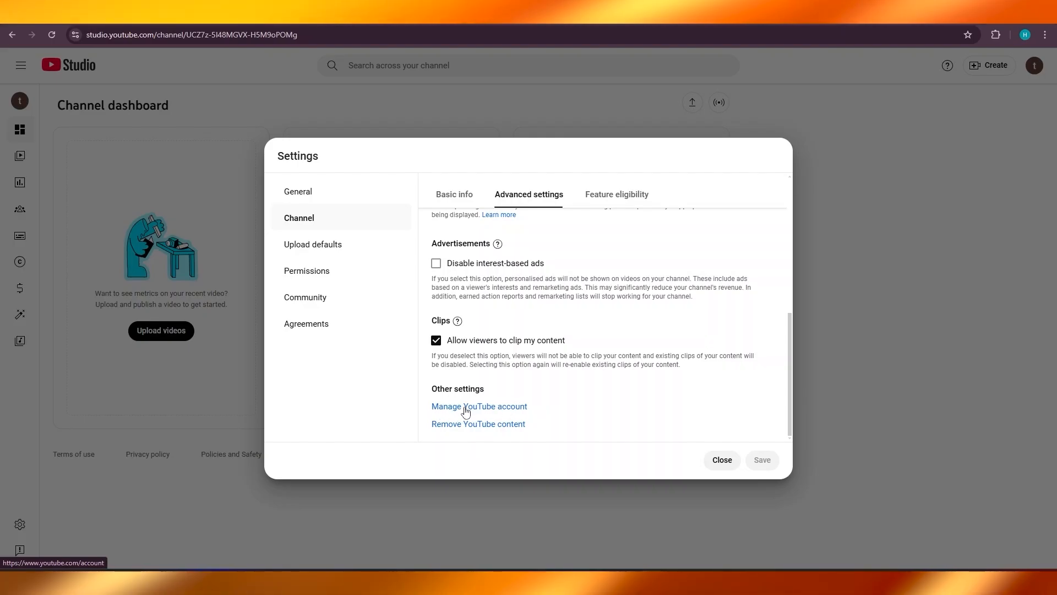
left_click(479, 406)
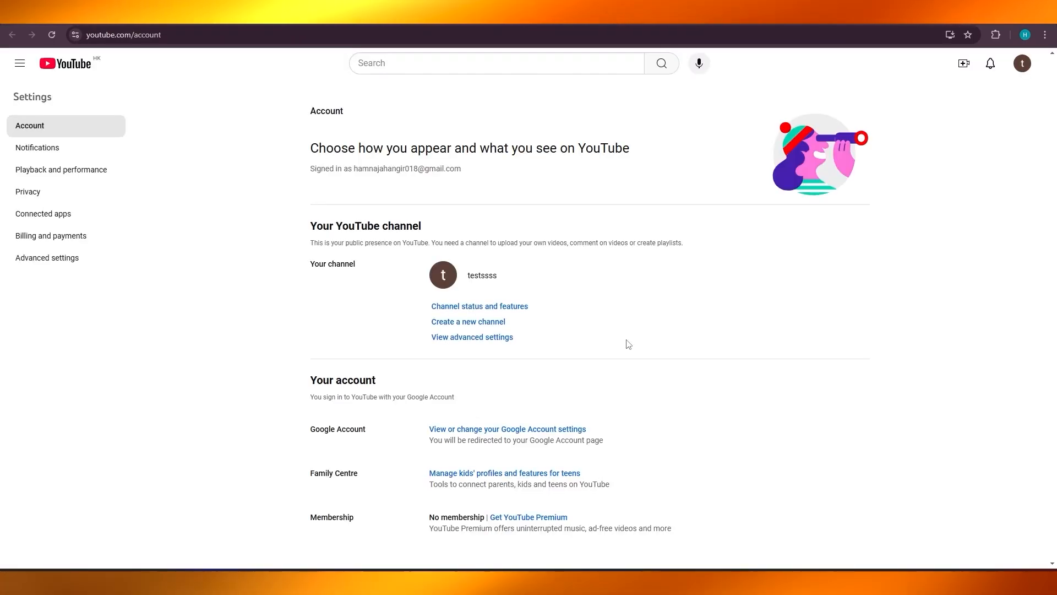
mouse_move(390, 303)
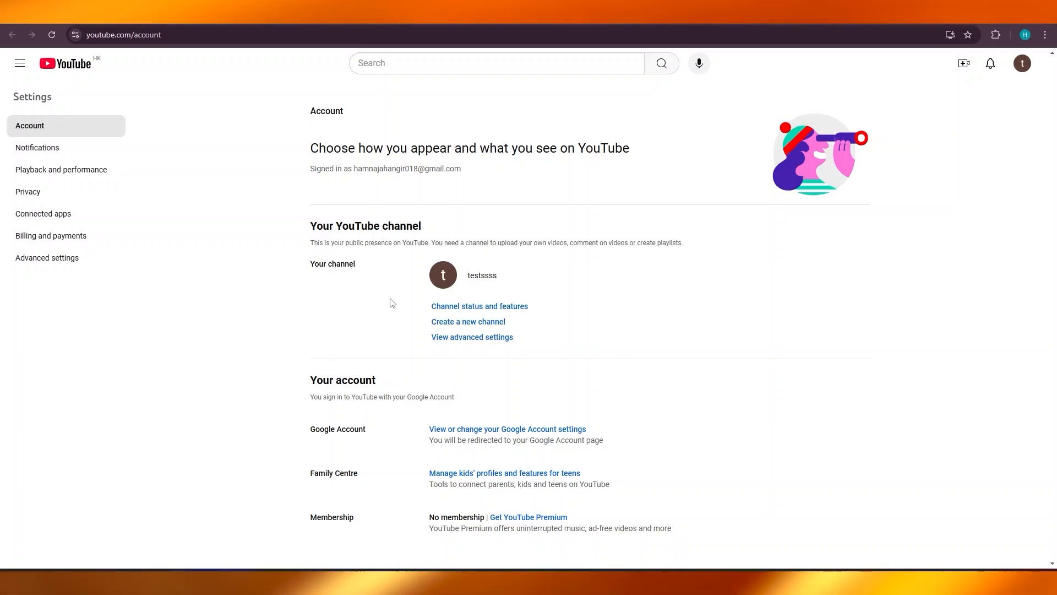
mouse_move(322, 396)
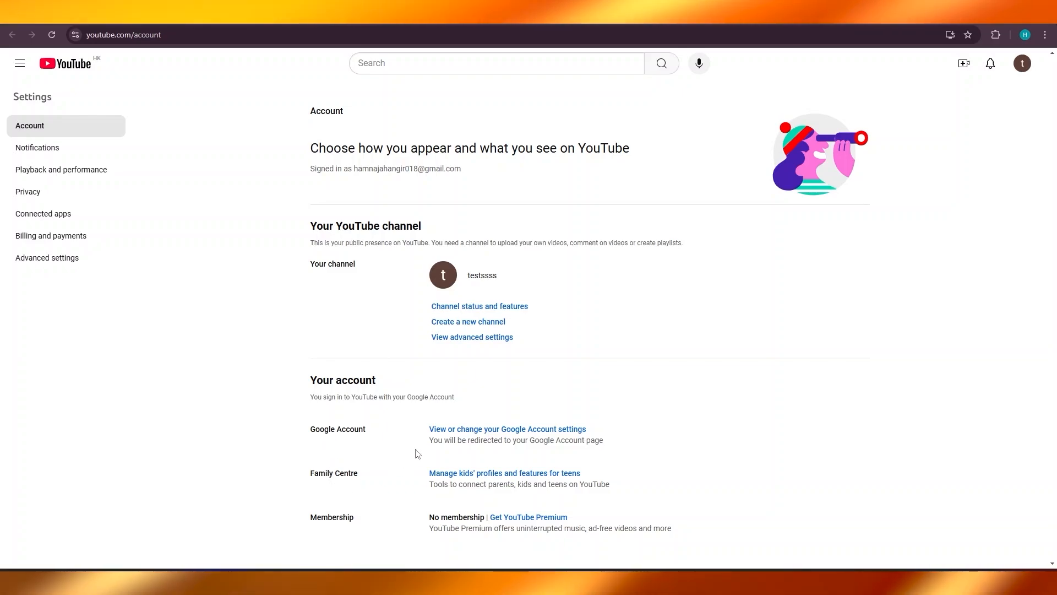
mouse_move(460, 315)
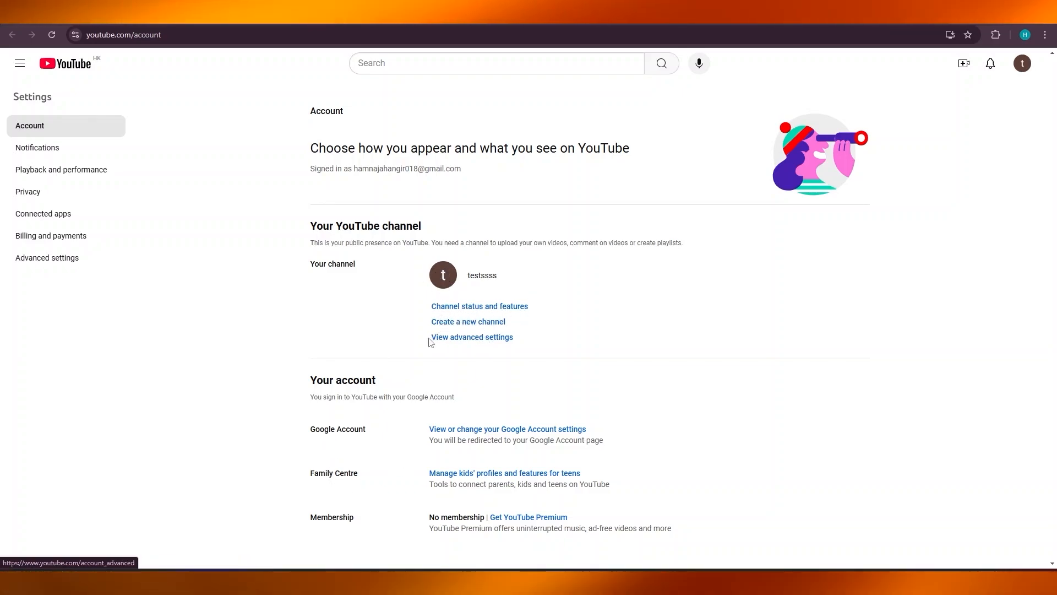
Step: Go to View advanced settings, listing the user ID and channel ID
left_click(472, 336)
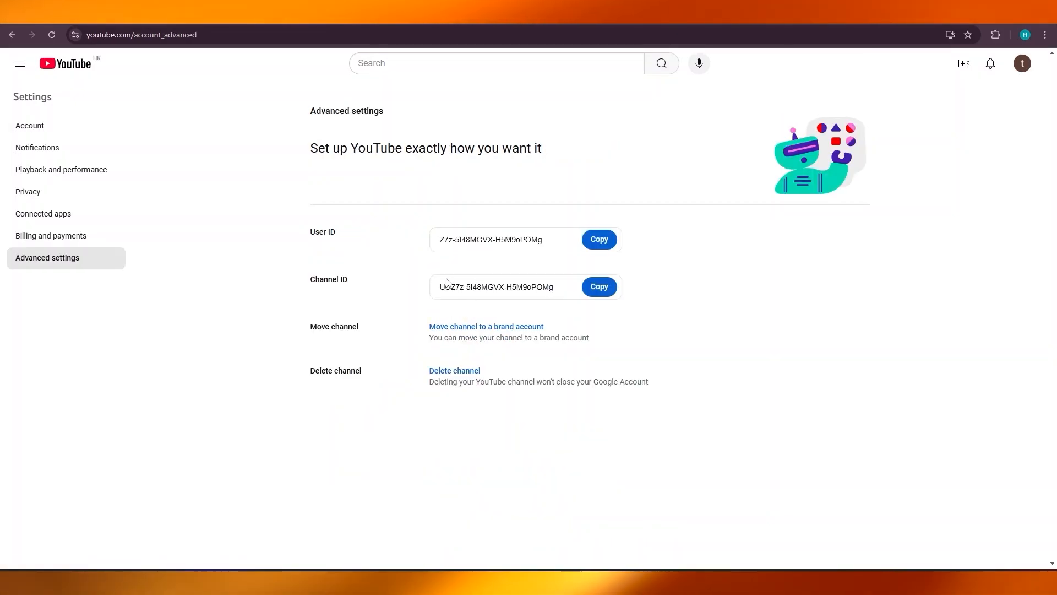
Step: Select and copy the full channel ID, then return to the Account page
triple_click(496, 287)
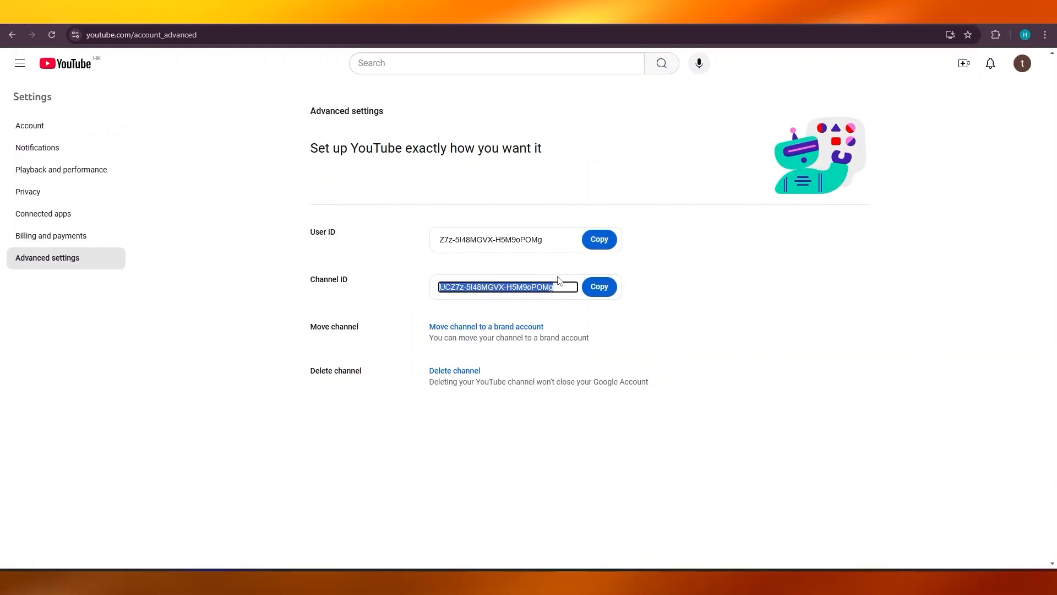
left_click(599, 286)
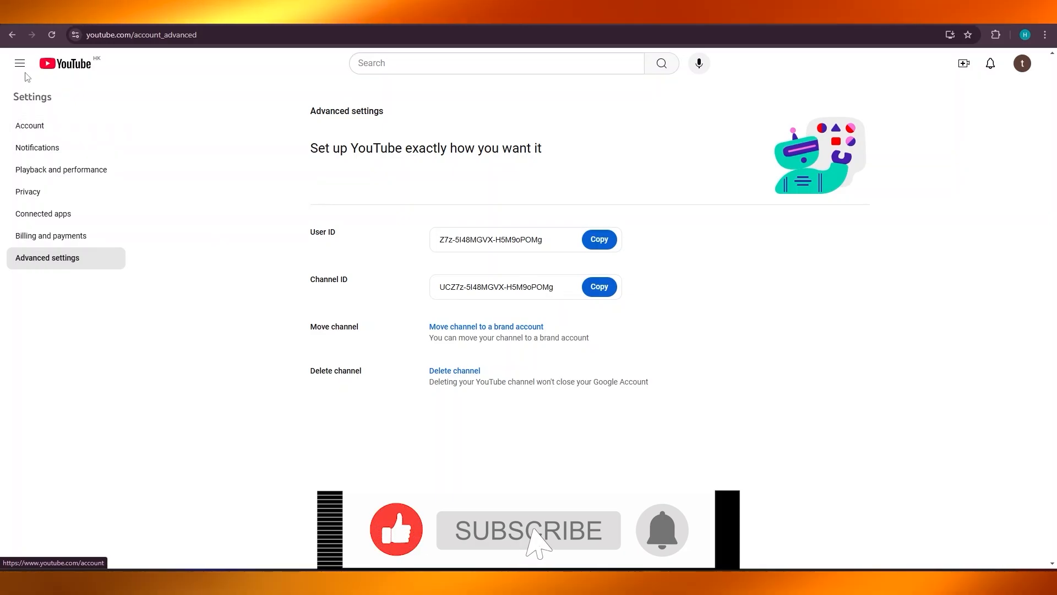
left_click(29, 125)
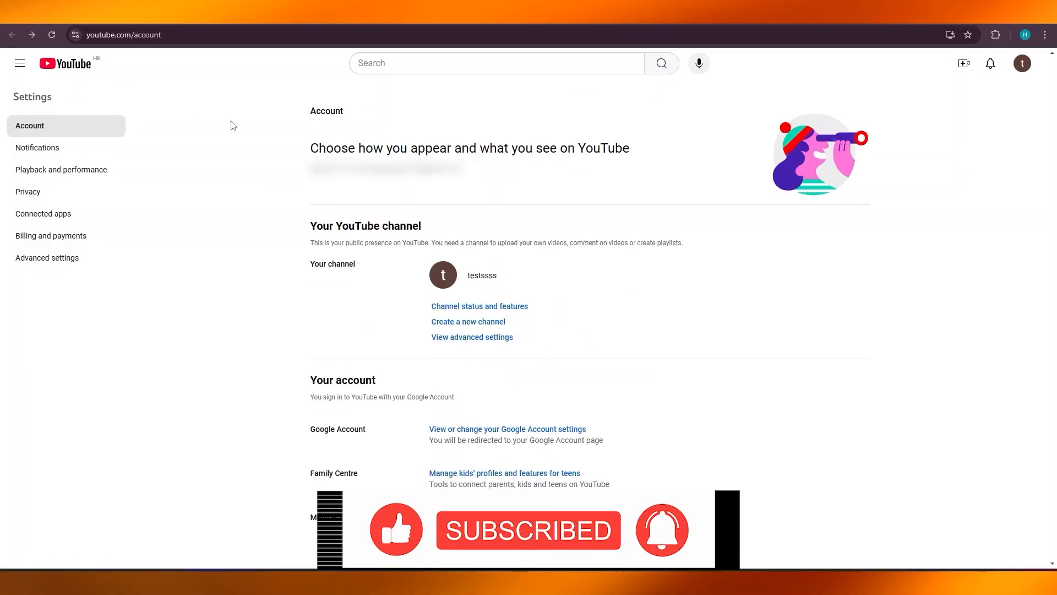